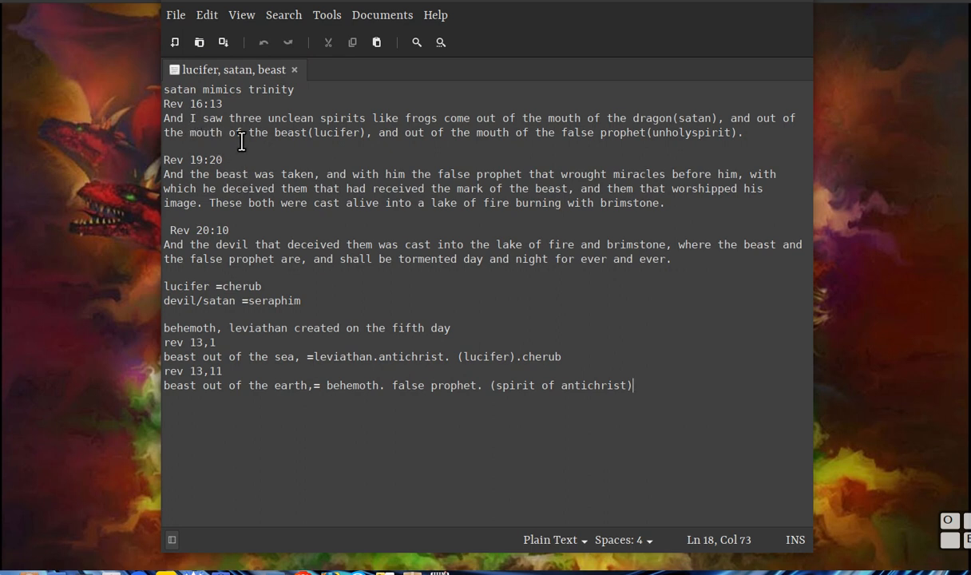
mouse_move(195, 121)
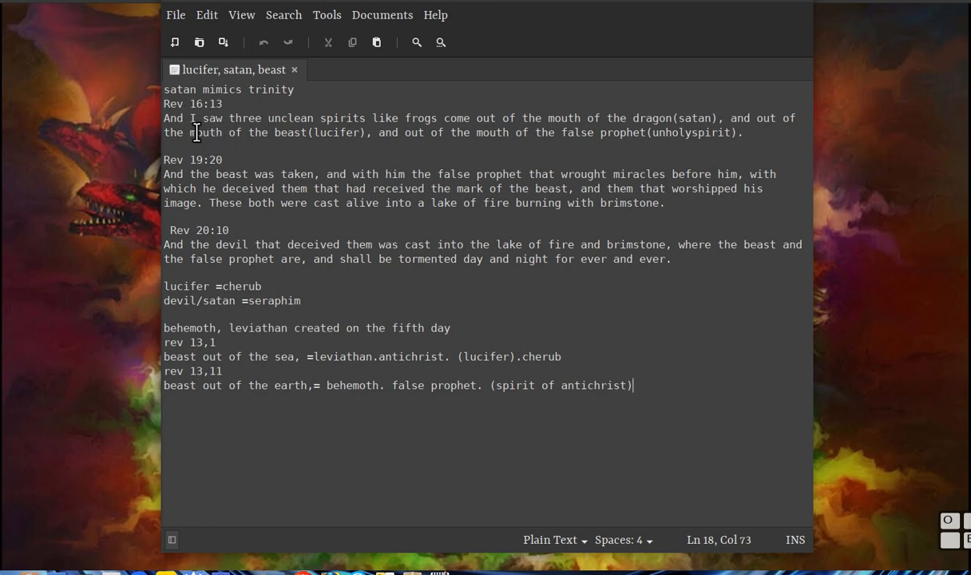
mouse_move(297, 132)
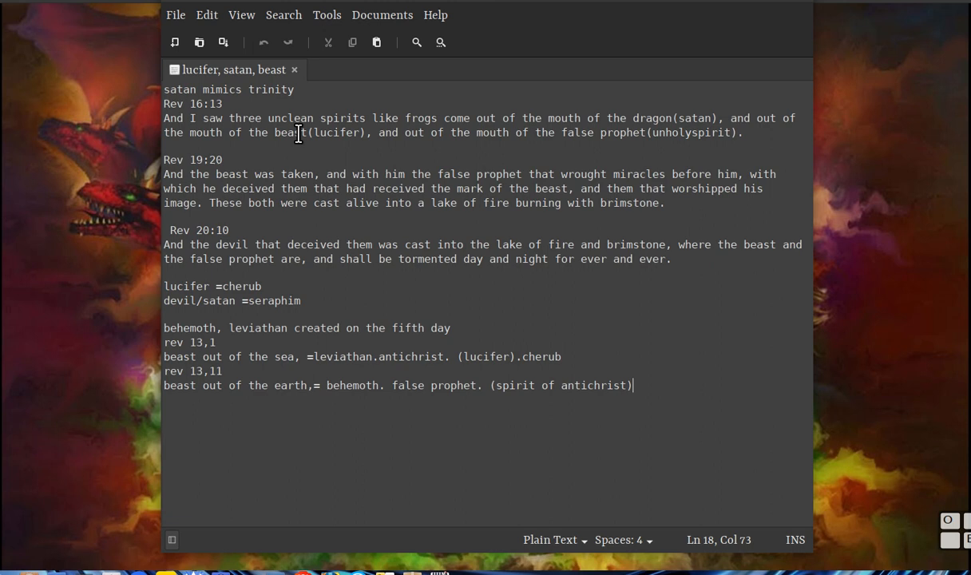
mouse_move(493, 129)
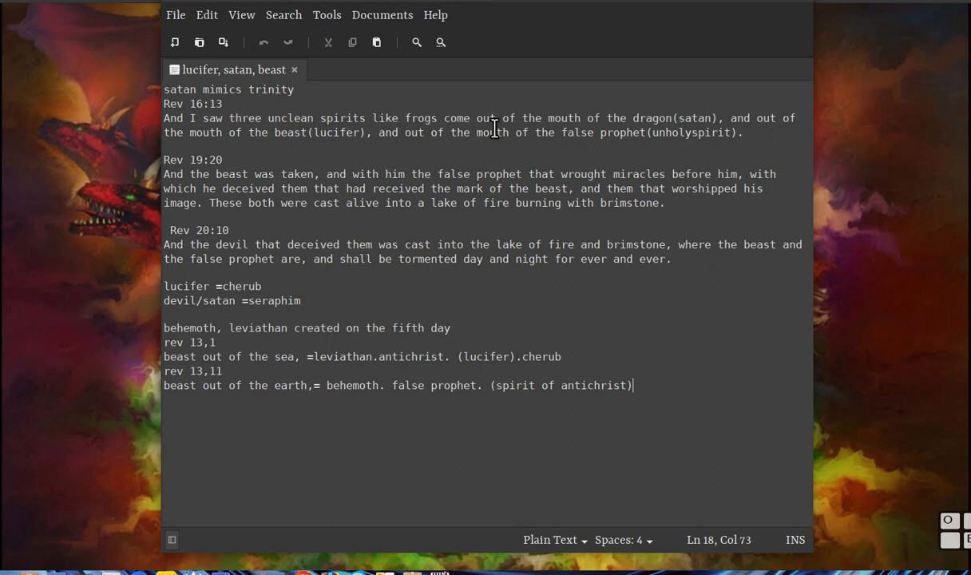
mouse_move(678, 131)
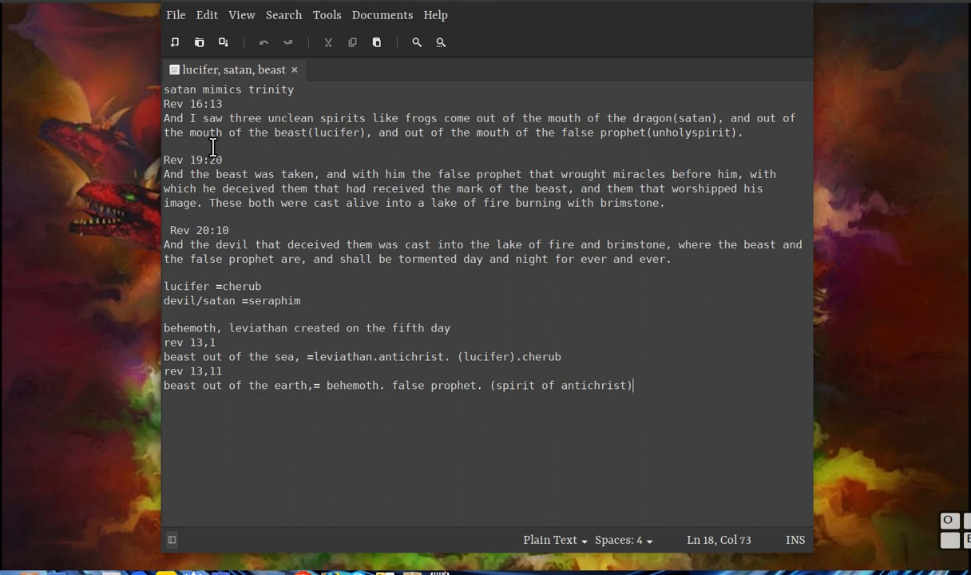
mouse_move(455, 153)
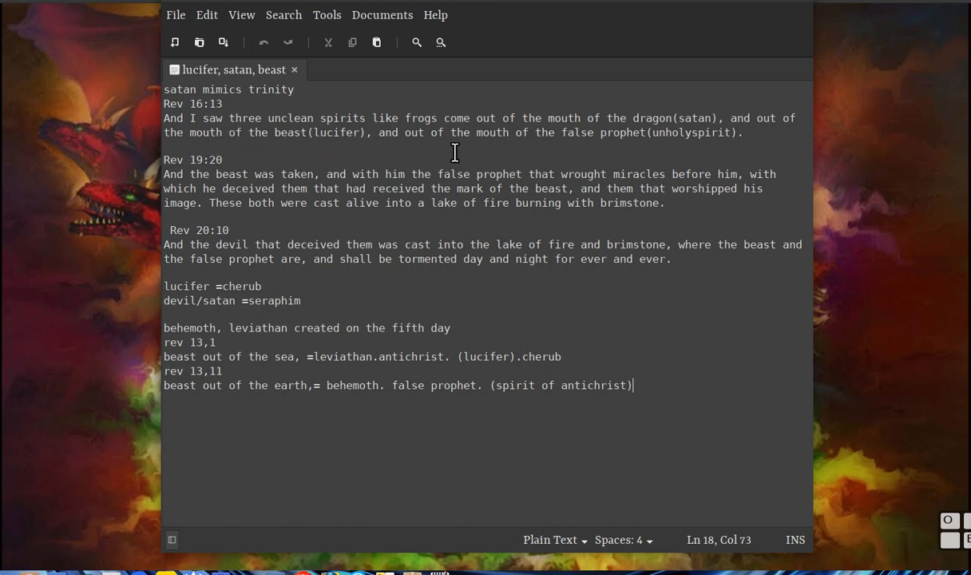
mouse_move(654, 150)
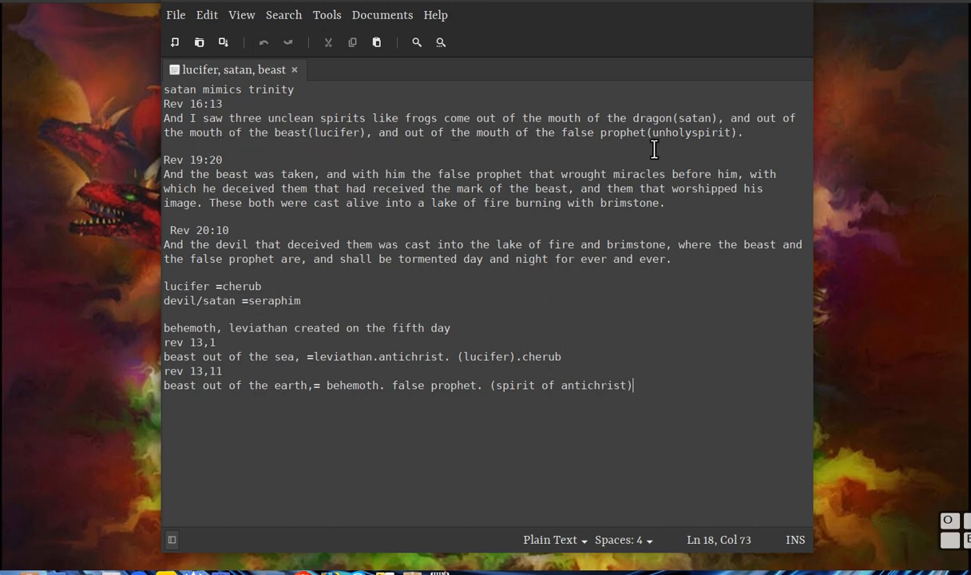
mouse_move(556, 136)
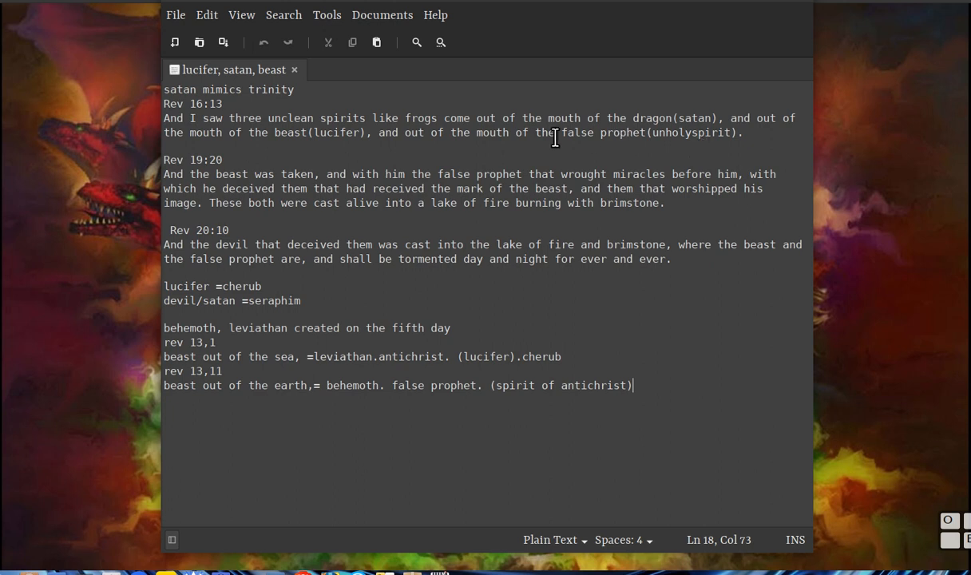
mouse_move(664, 144)
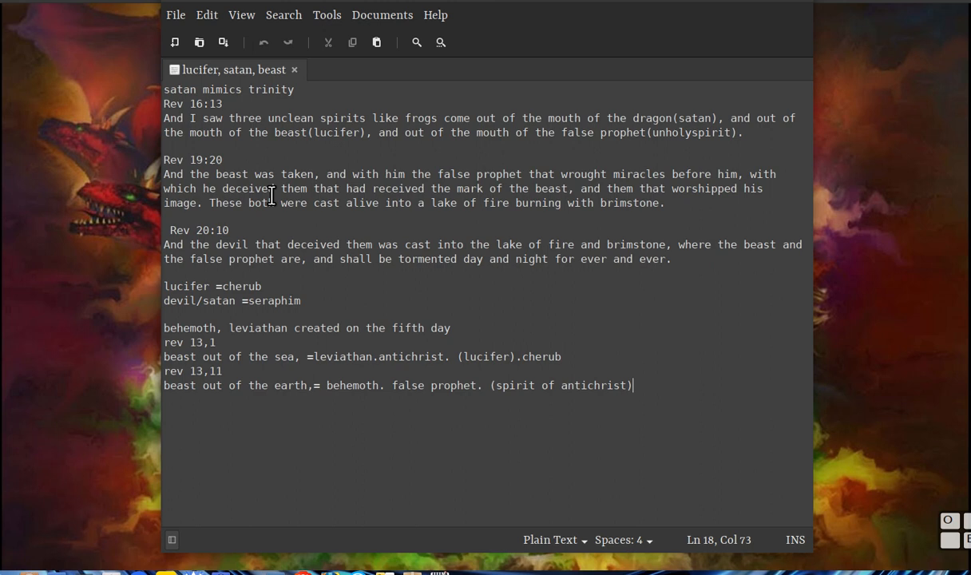
mouse_move(259, 190)
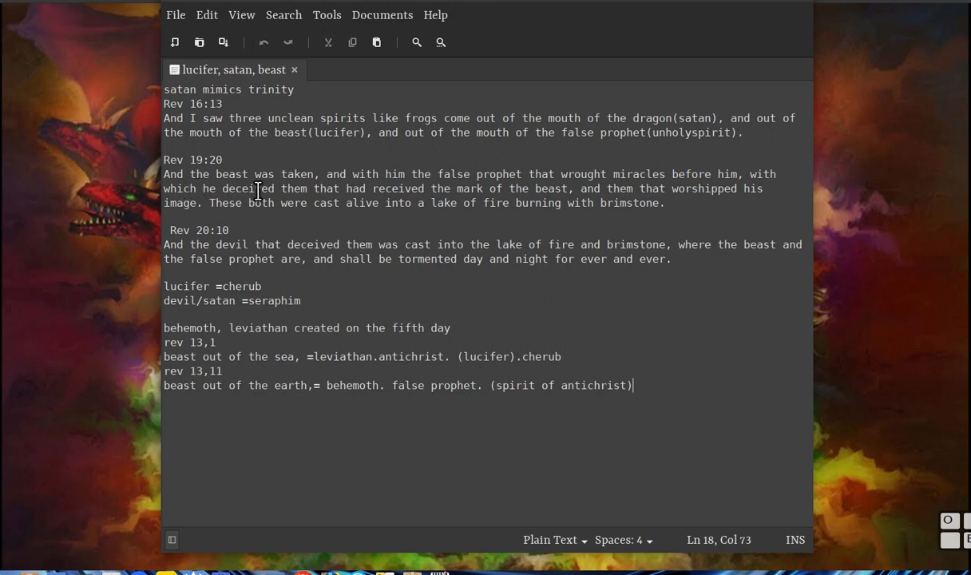
mouse_move(243, 194)
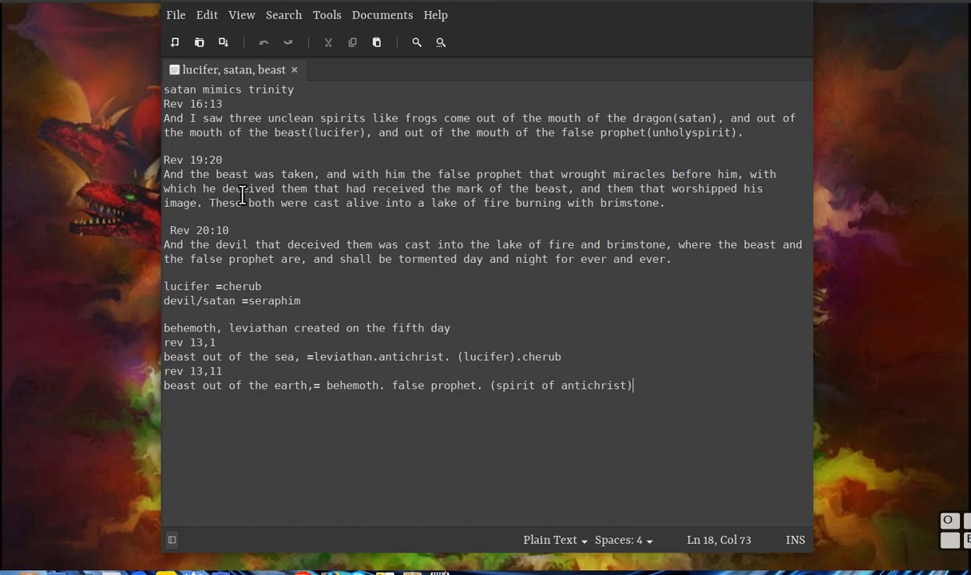
mouse_move(455, 188)
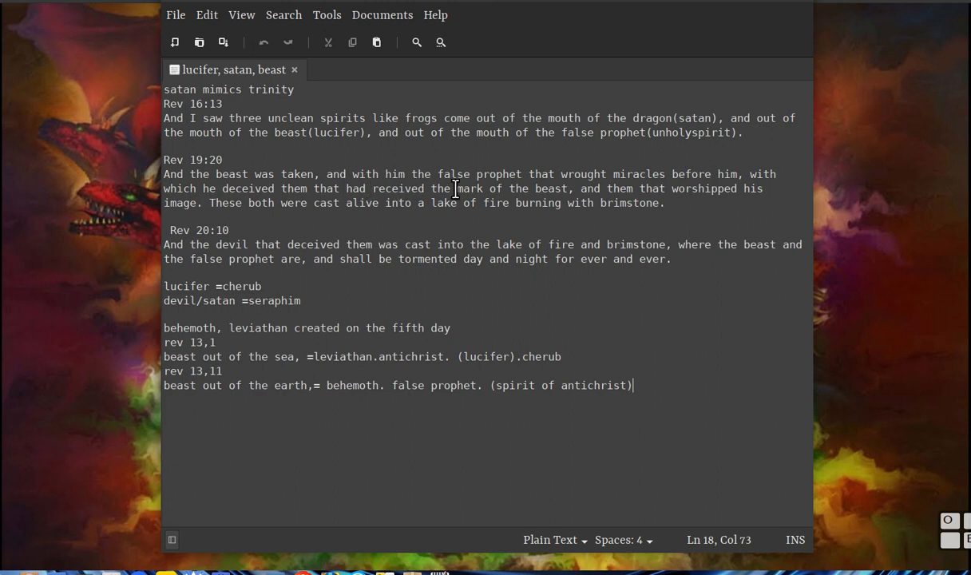
mouse_move(671, 189)
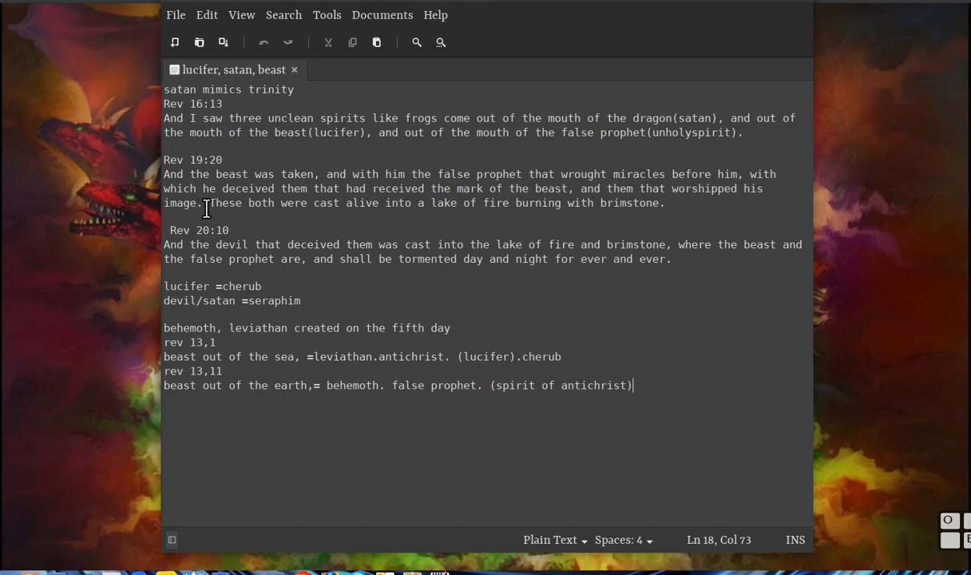
mouse_move(444, 209)
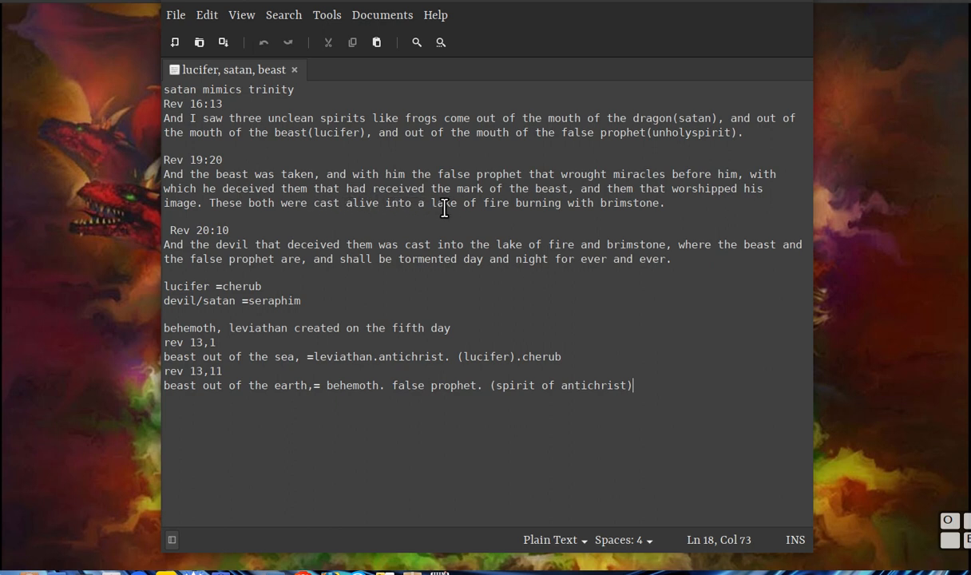
mouse_move(648, 209)
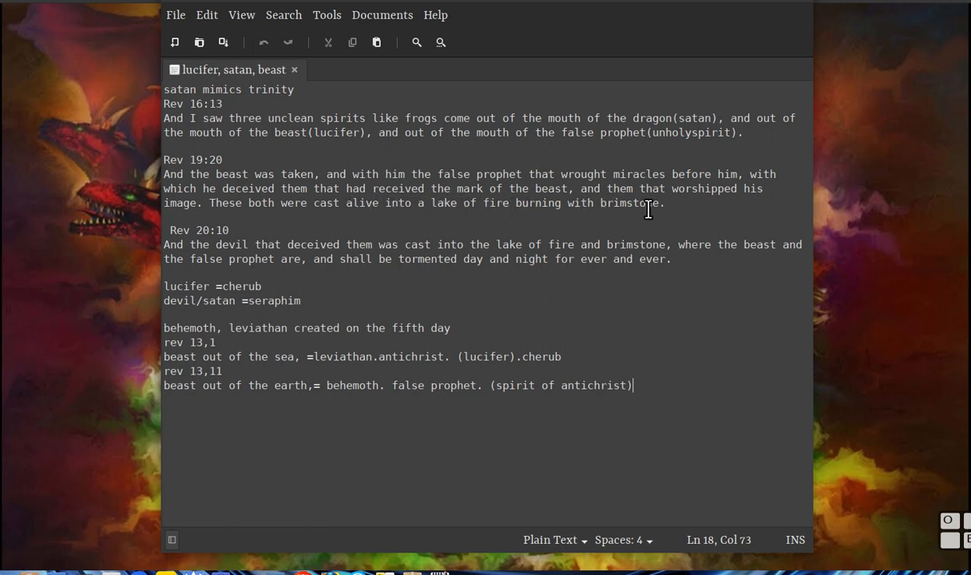
mouse_move(263, 214)
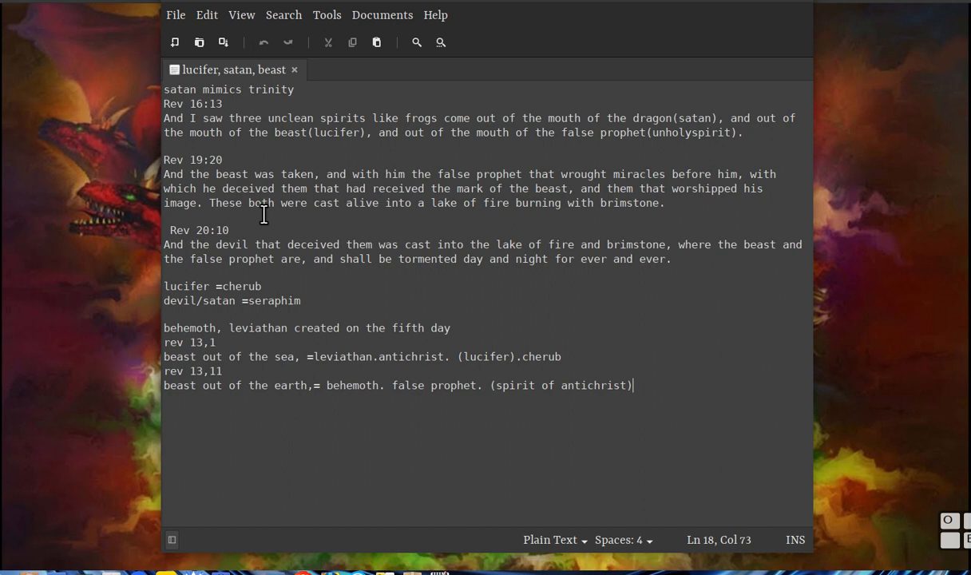
mouse_move(407, 222)
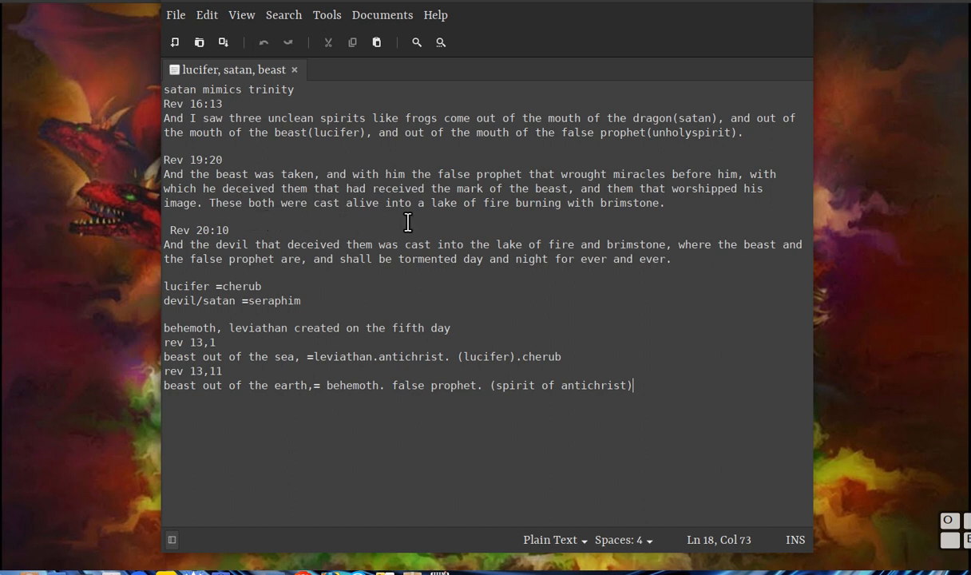
mouse_move(571, 220)
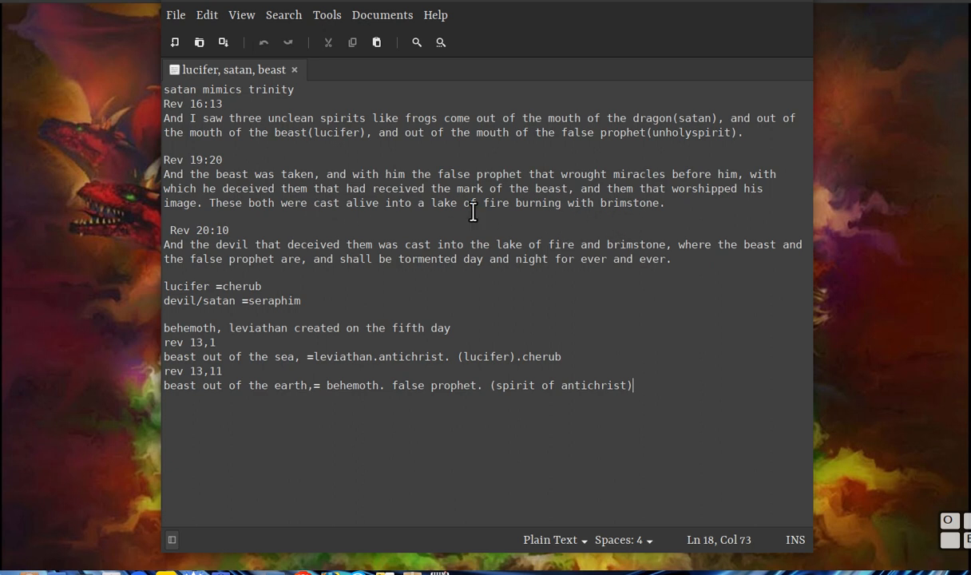
mouse_move(177, 268)
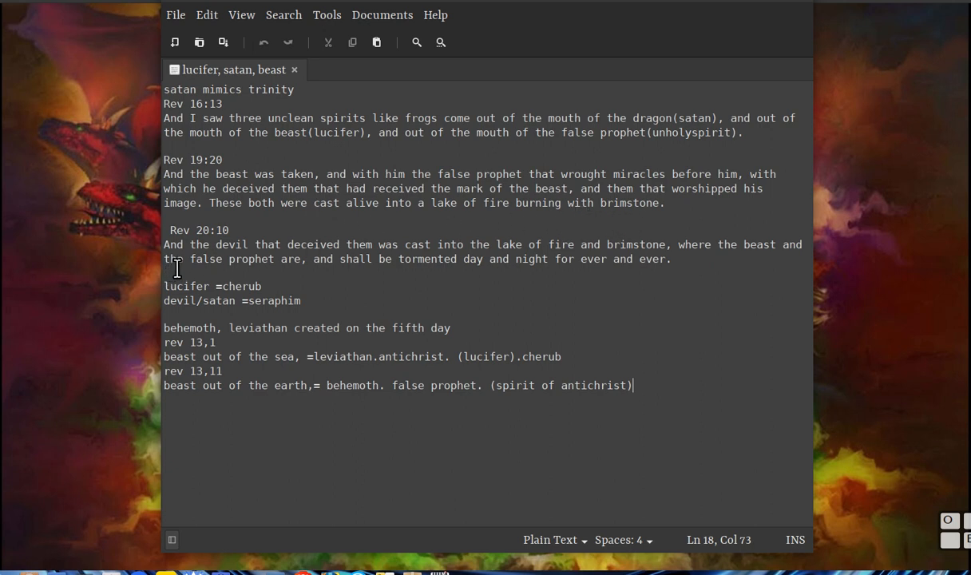
mouse_move(323, 263)
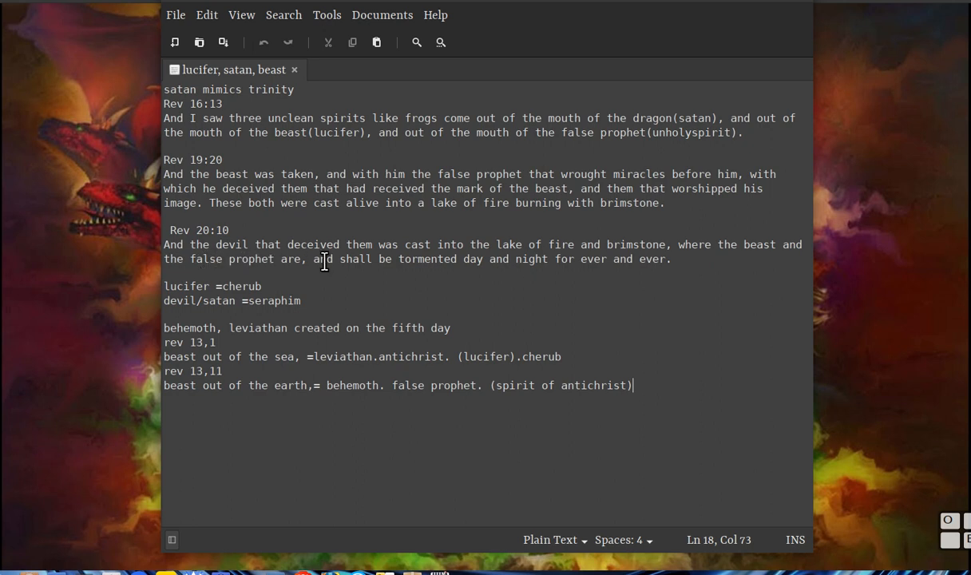
mouse_move(457, 258)
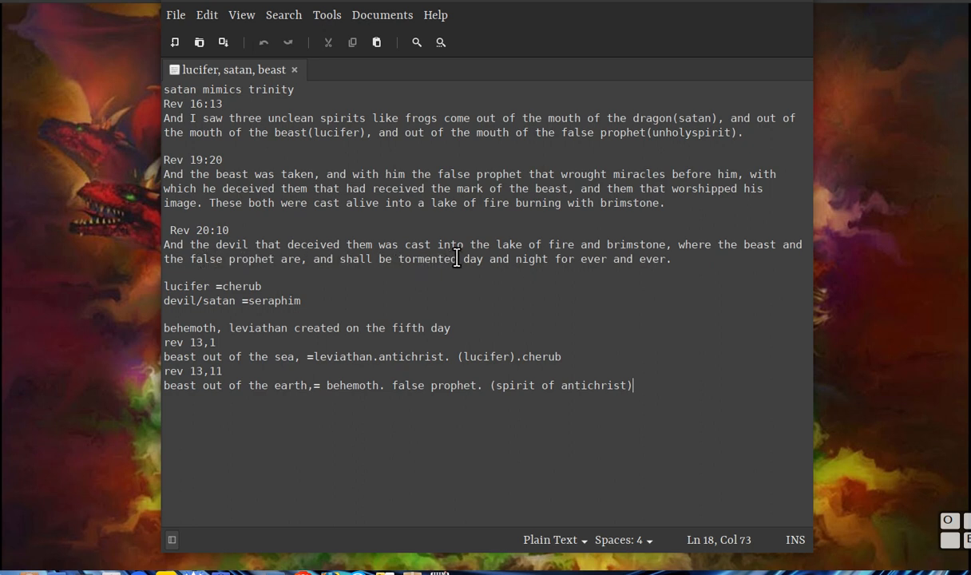
mouse_move(662, 265)
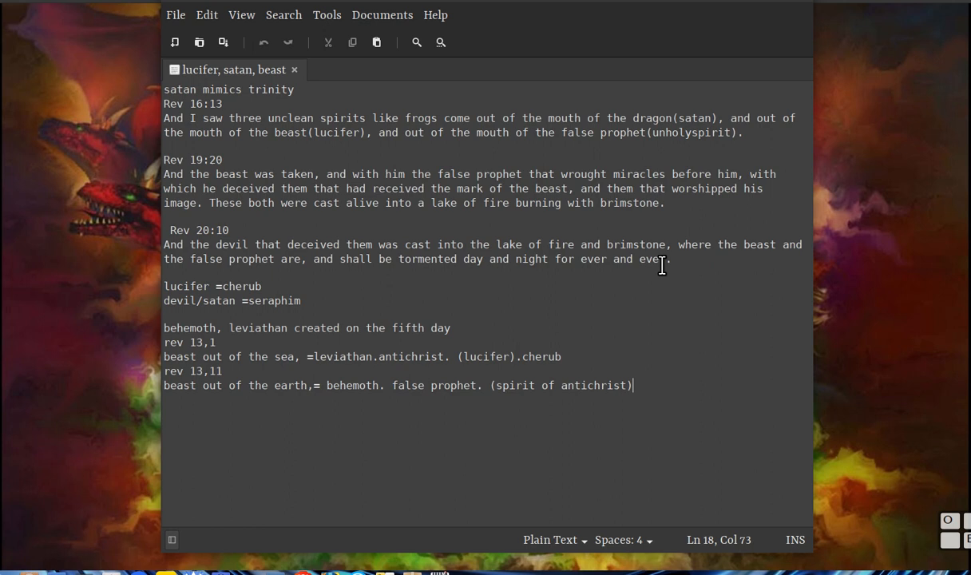
mouse_move(543, 270)
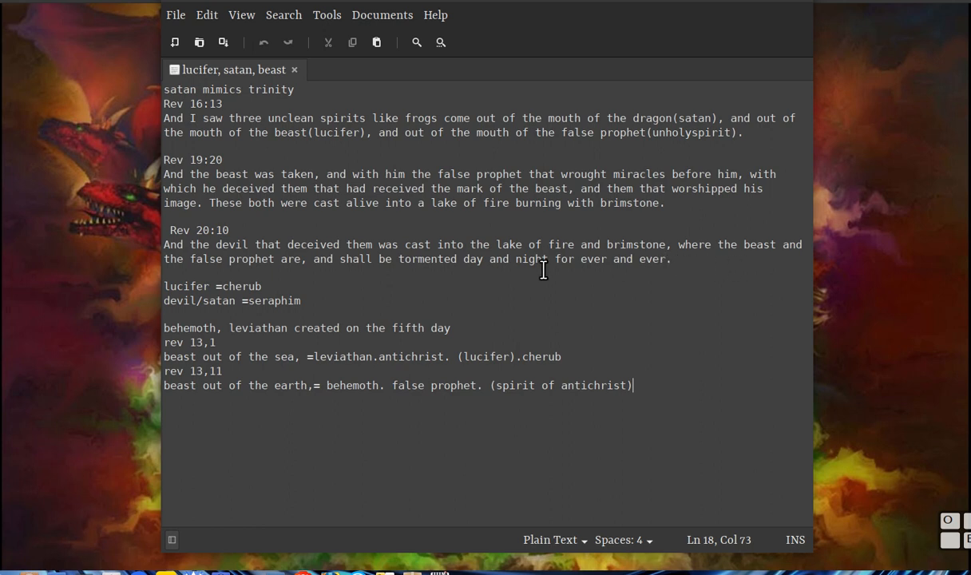
mouse_move(447, 172)
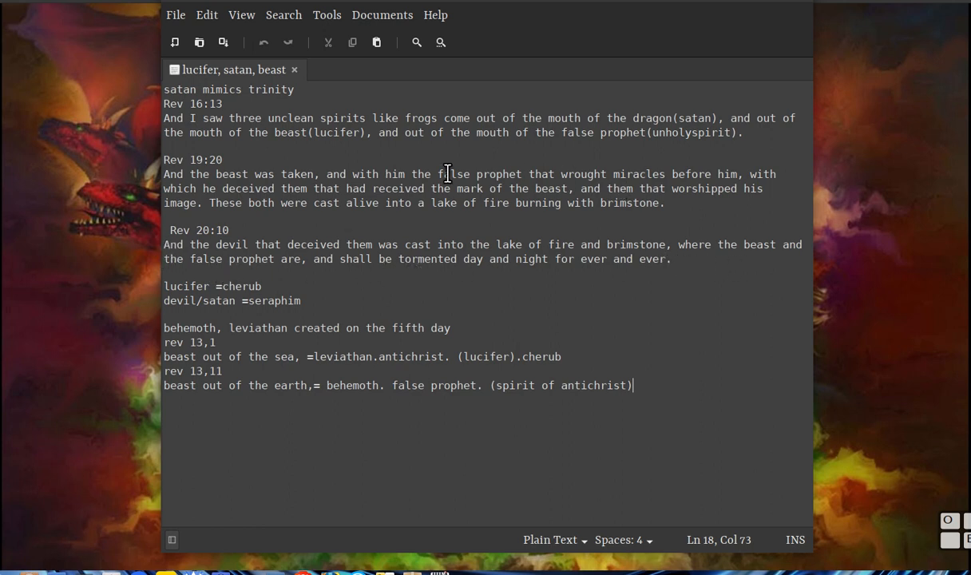
mouse_move(333, 265)
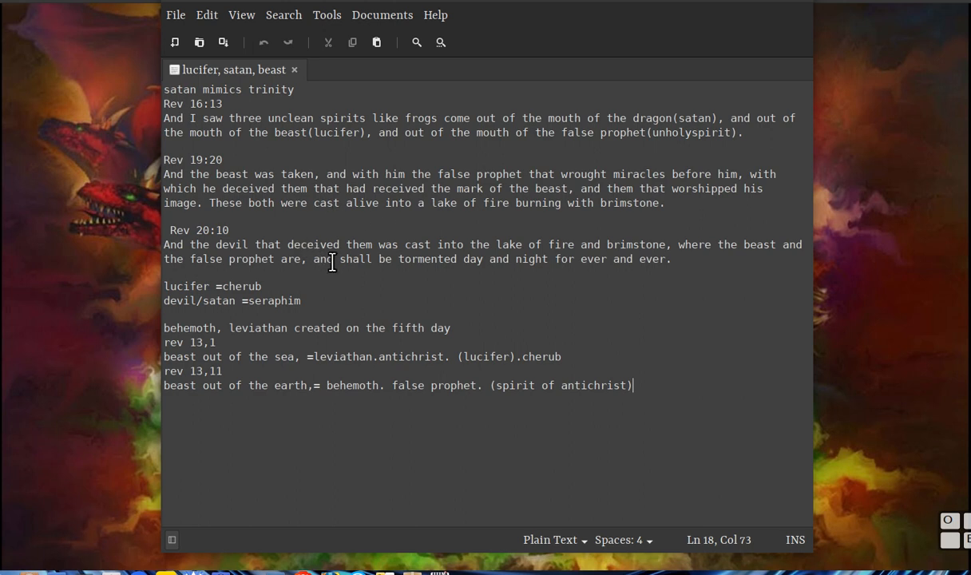
mouse_move(313, 284)
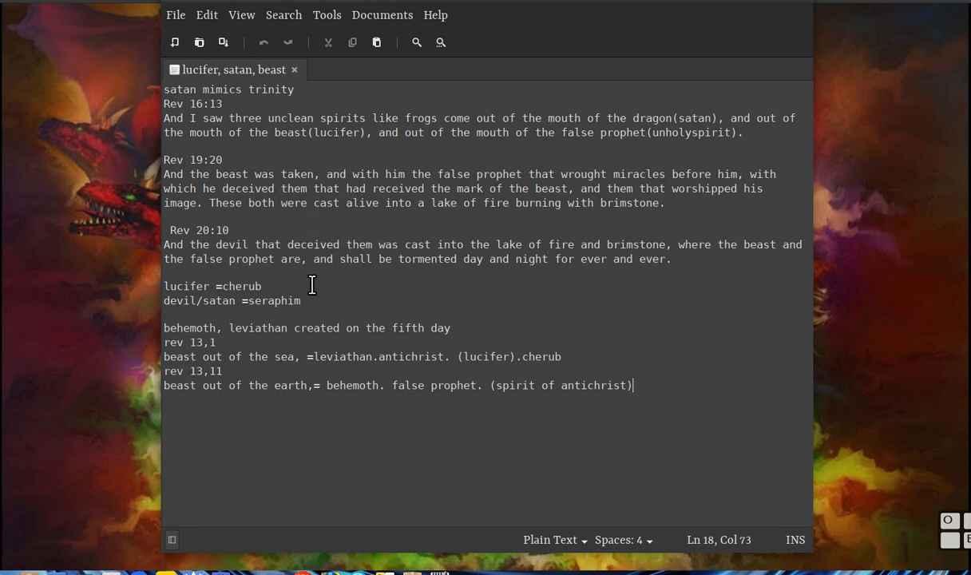
mouse_move(201, 294)
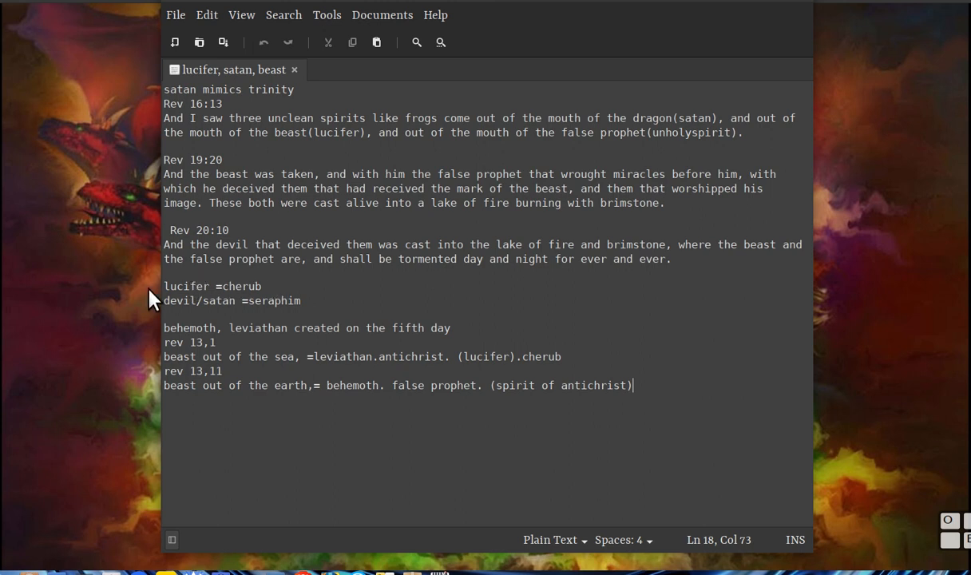
mouse_move(227, 288)
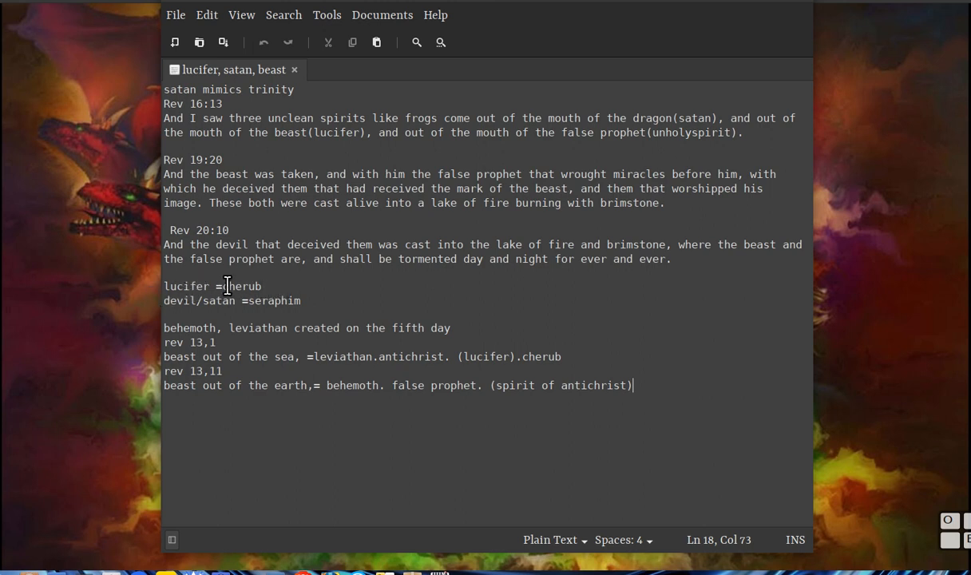
mouse_move(239, 309)
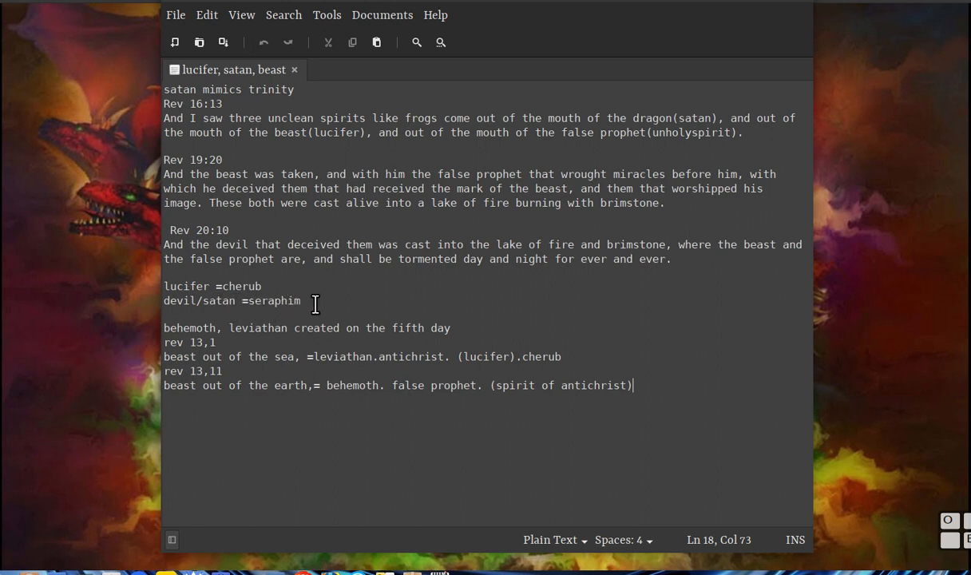
mouse_move(403, 303)
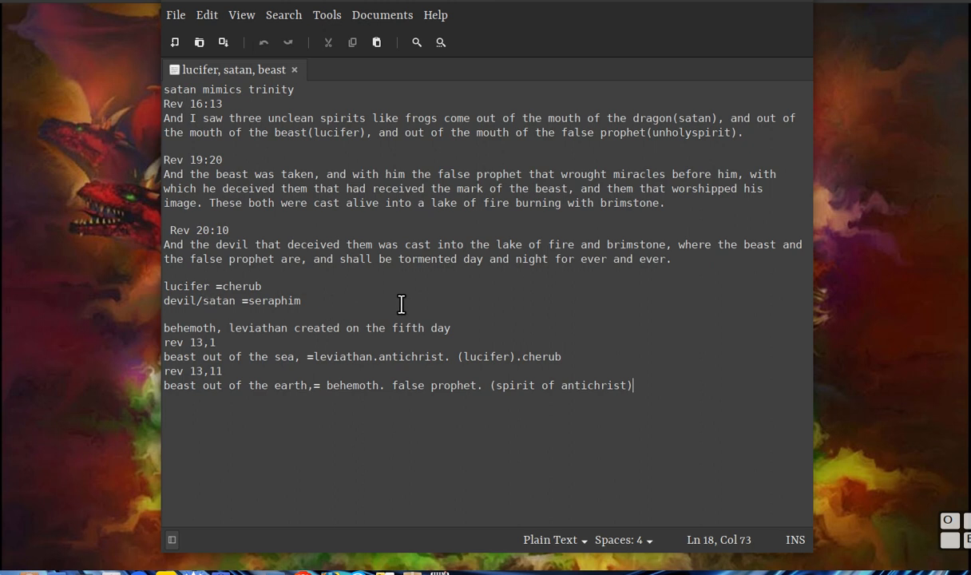
mouse_move(482, 307)
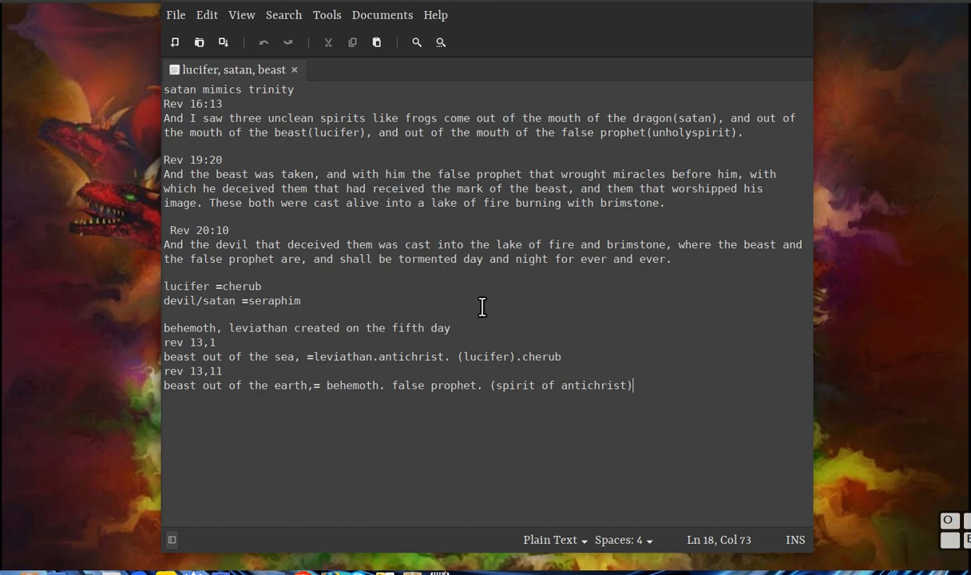
mouse_move(530, 309)
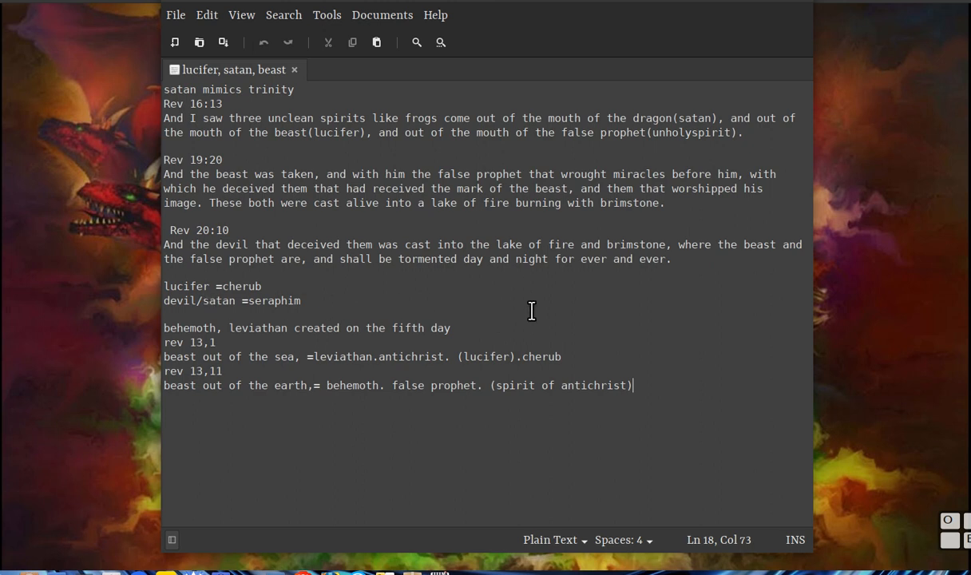
mouse_move(236, 351)
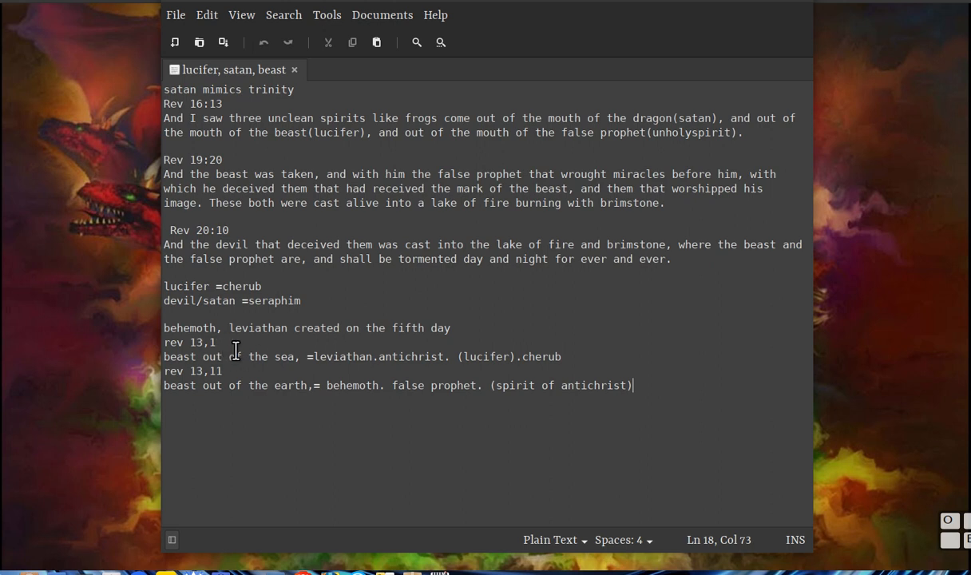
mouse_move(201, 364)
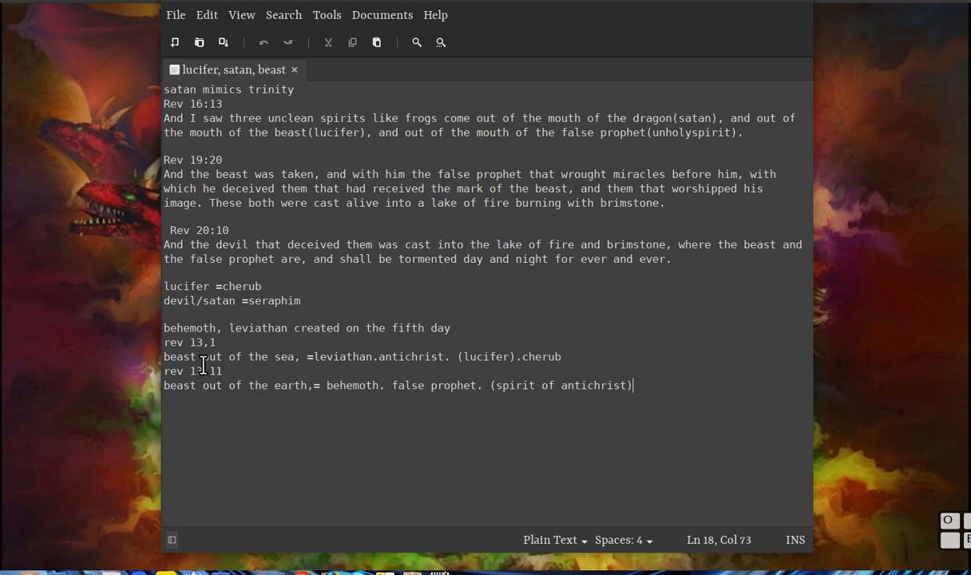
mouse_move(318, 369)
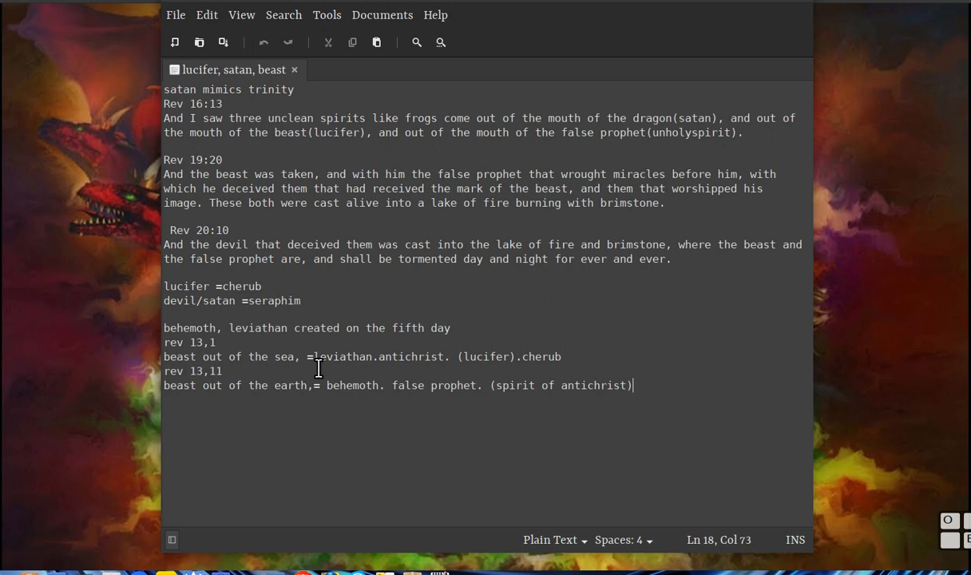
mouse_move(415, 367)
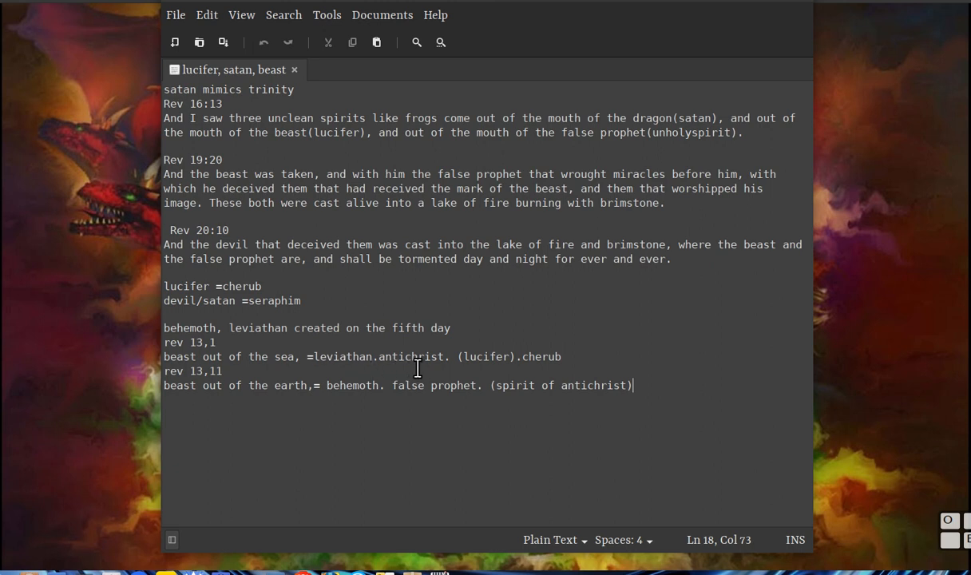
mouse_move(509, 369)
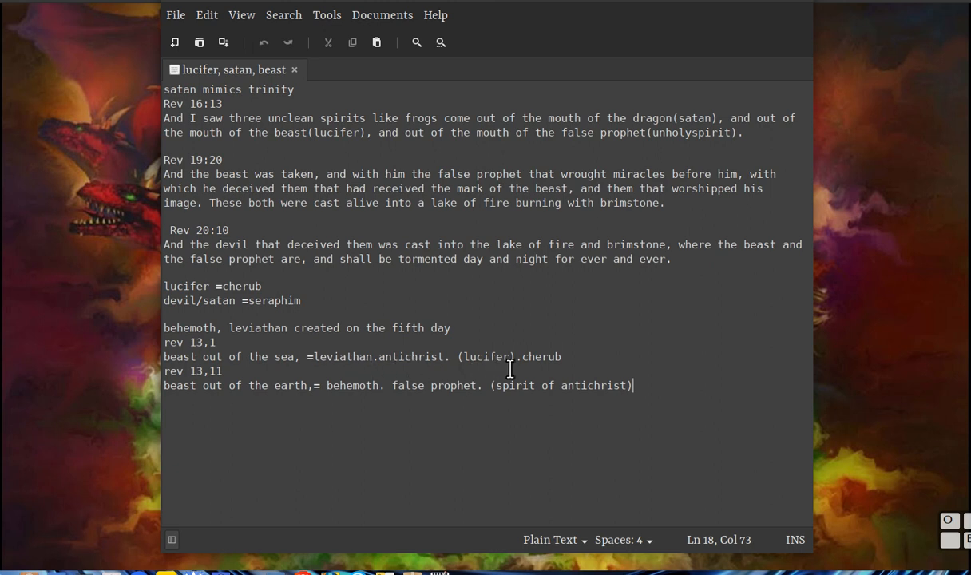
mouse_move(554, 365)
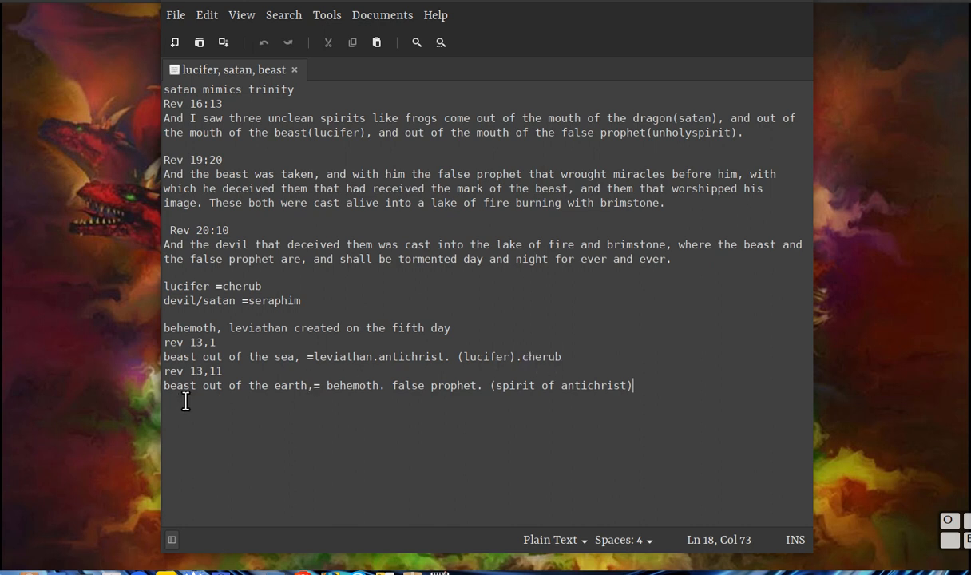
mouse_move(367, 392)
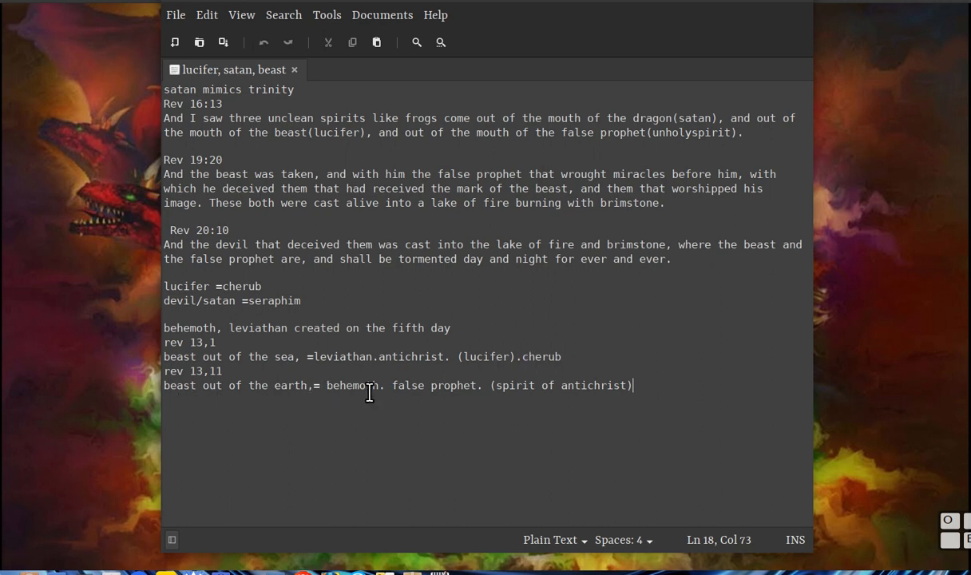
mouse_move(621, 391)
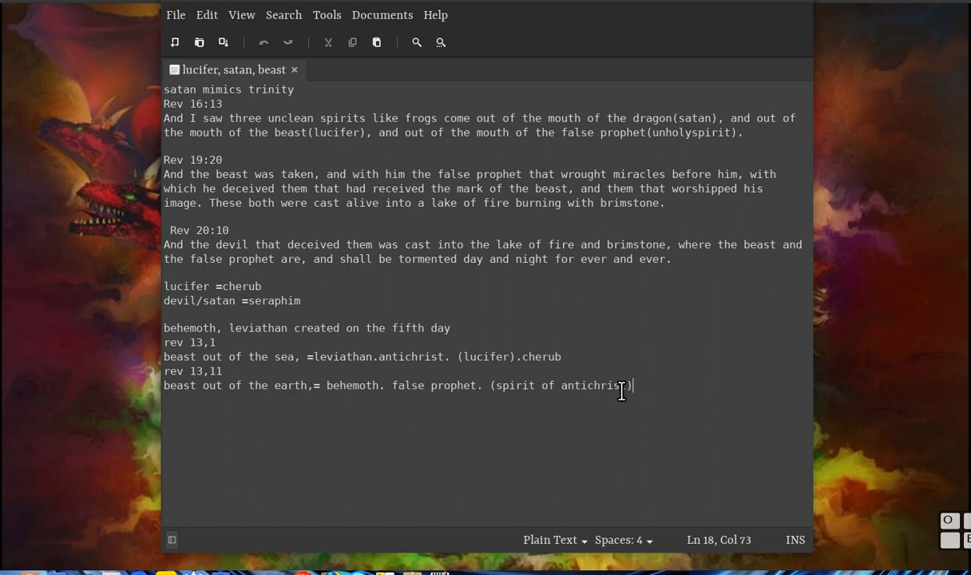
mouse_move(613, 374)
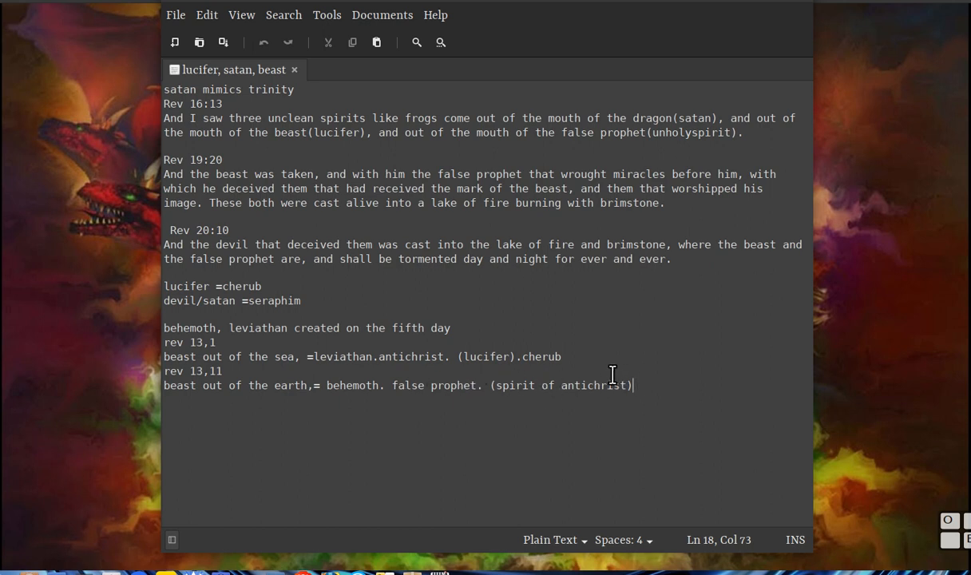
mouse_move(652, 370)
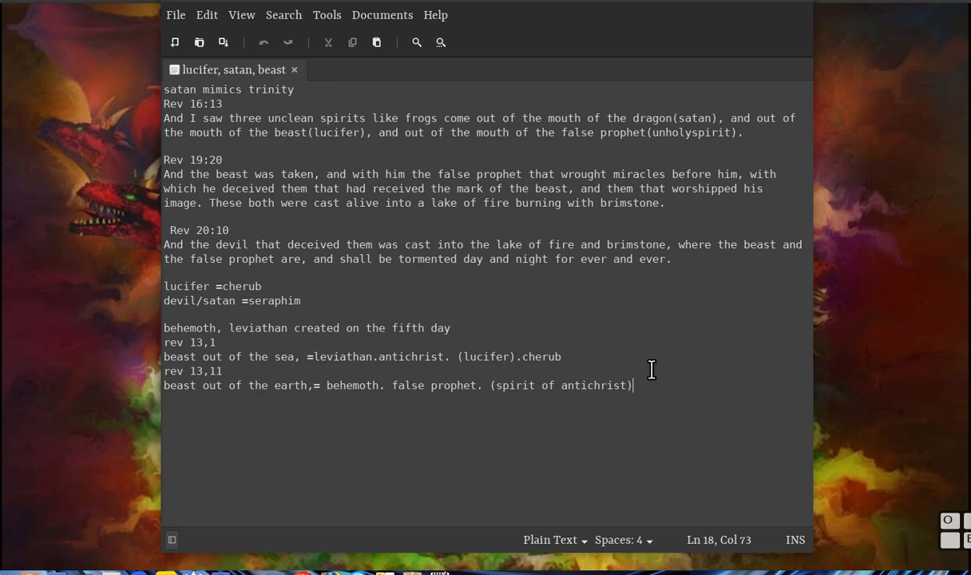
mouse_move(287, 332)
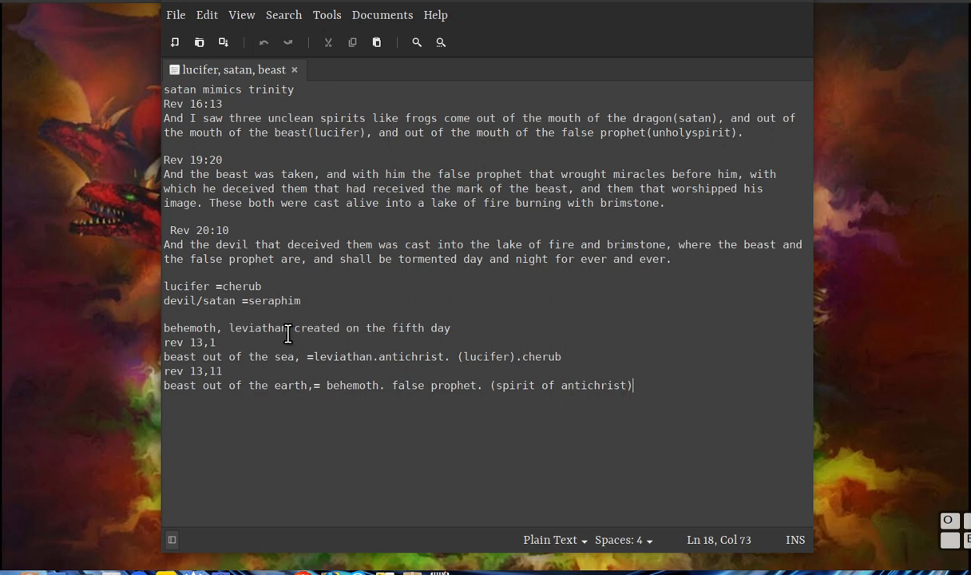
mouse_move(337, 319)
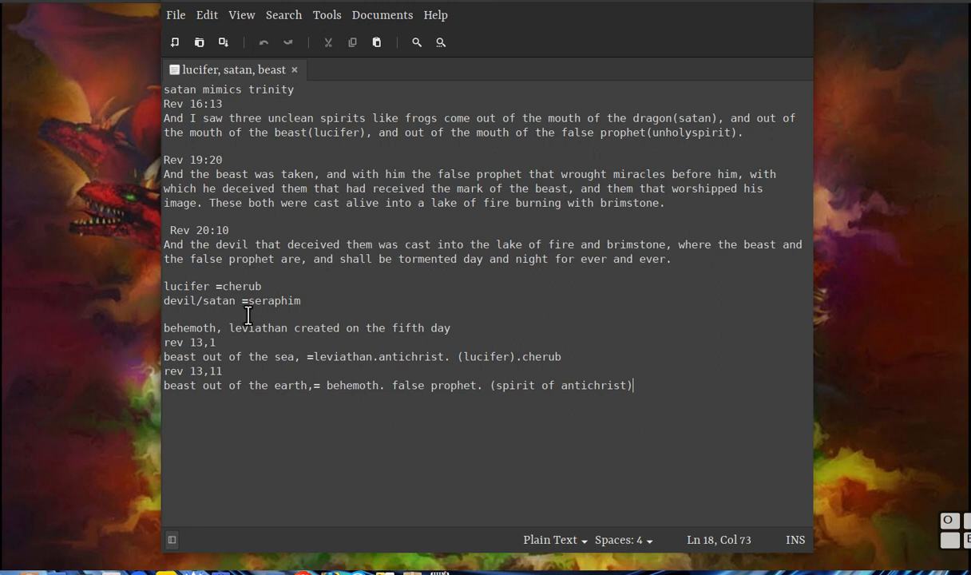
mouse_move(306, 351)
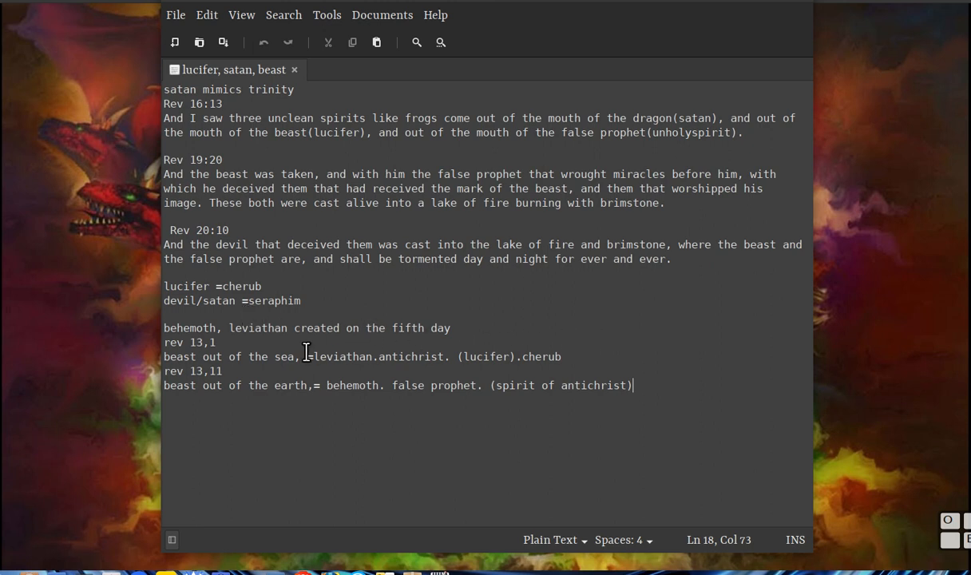
mouse_move(247, 310)
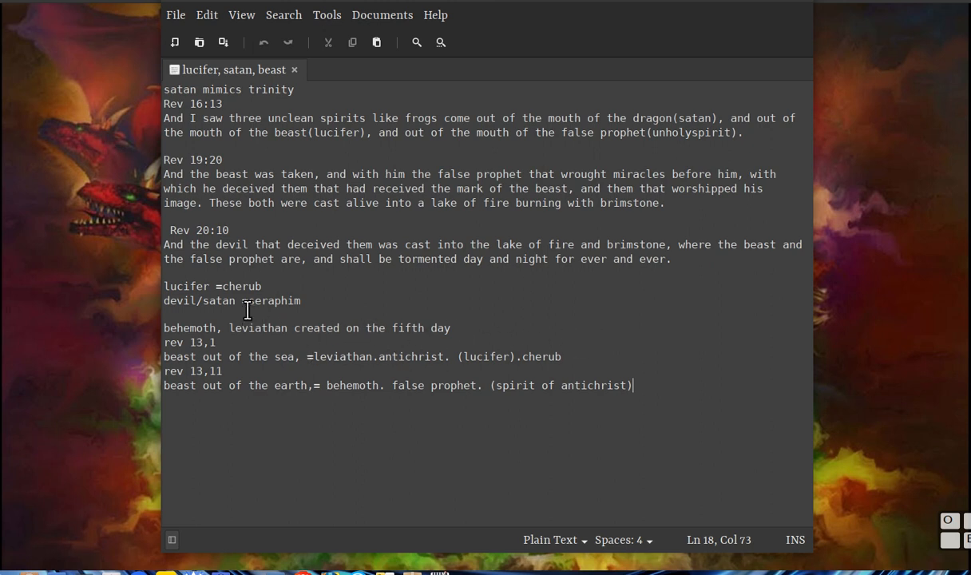
mouse_move(307, 311)
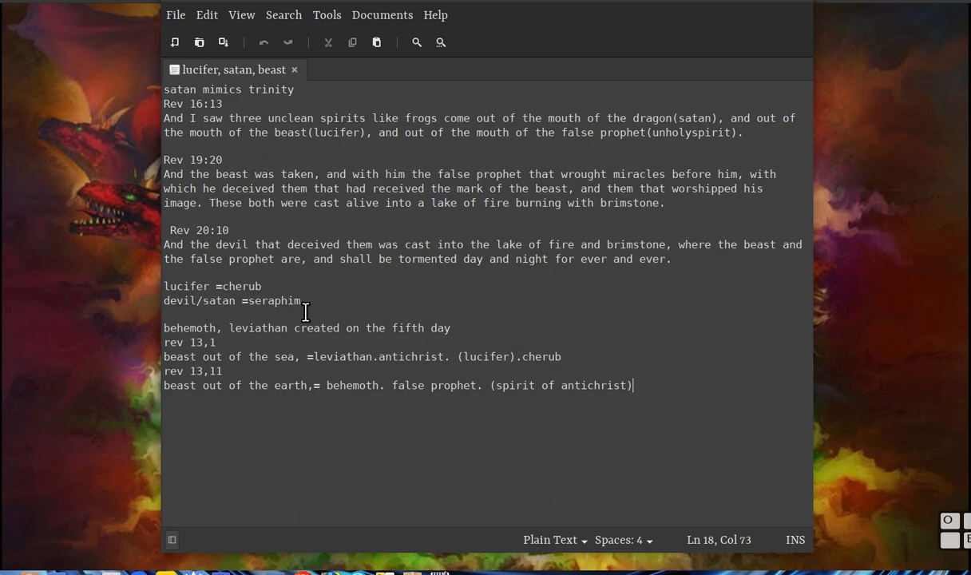
mouse_move(312, 310)
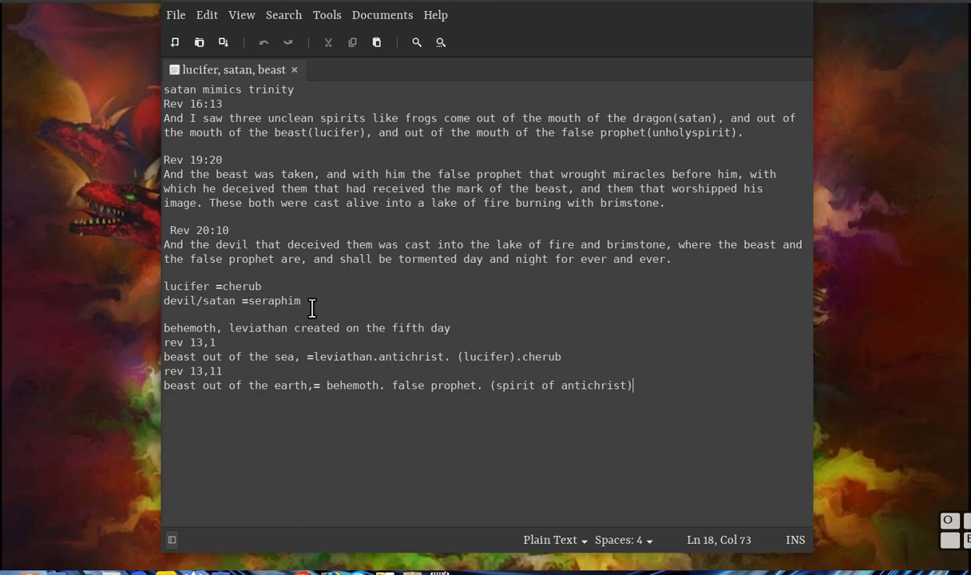
mouse_move(239, 308)
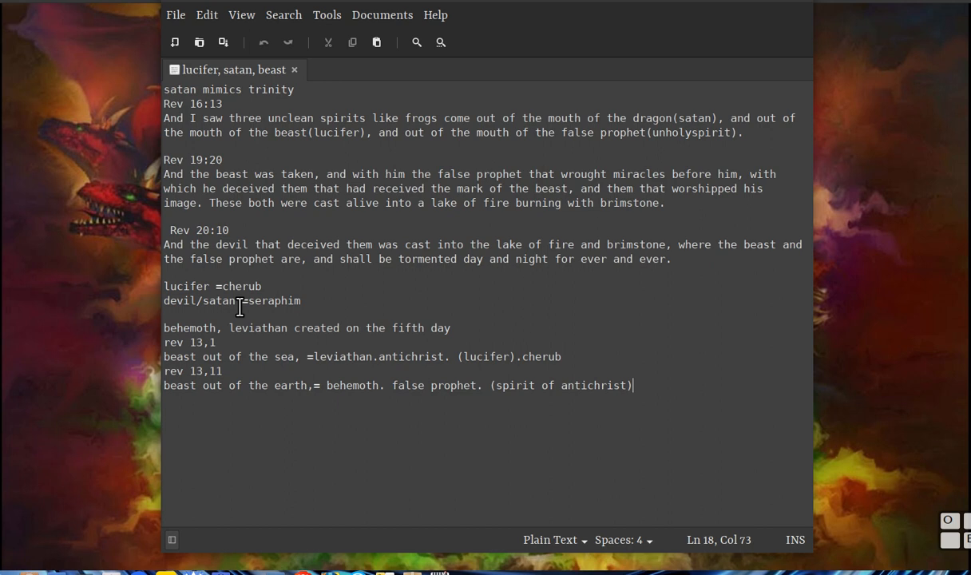
mouse_move(322, 303)
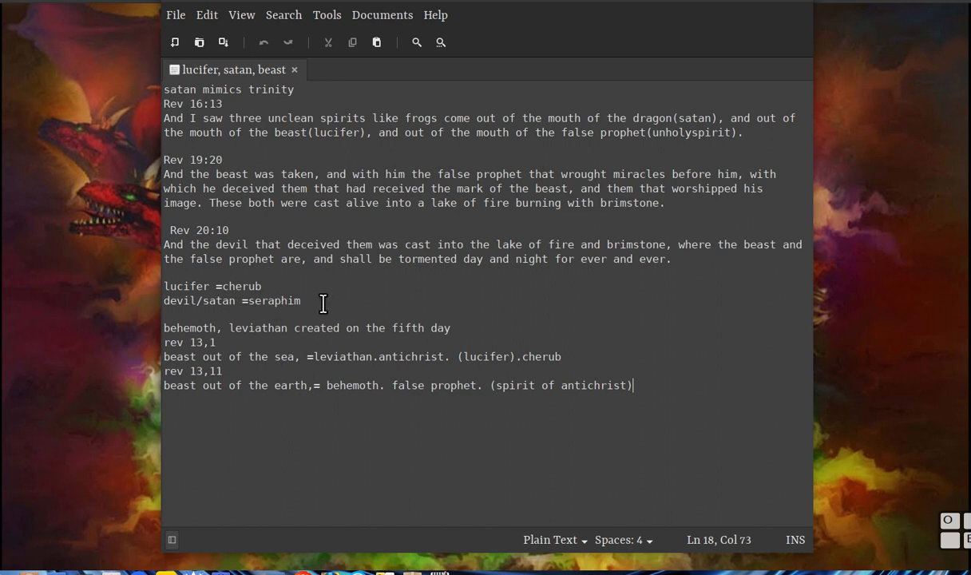
mouse_move(230, 306)
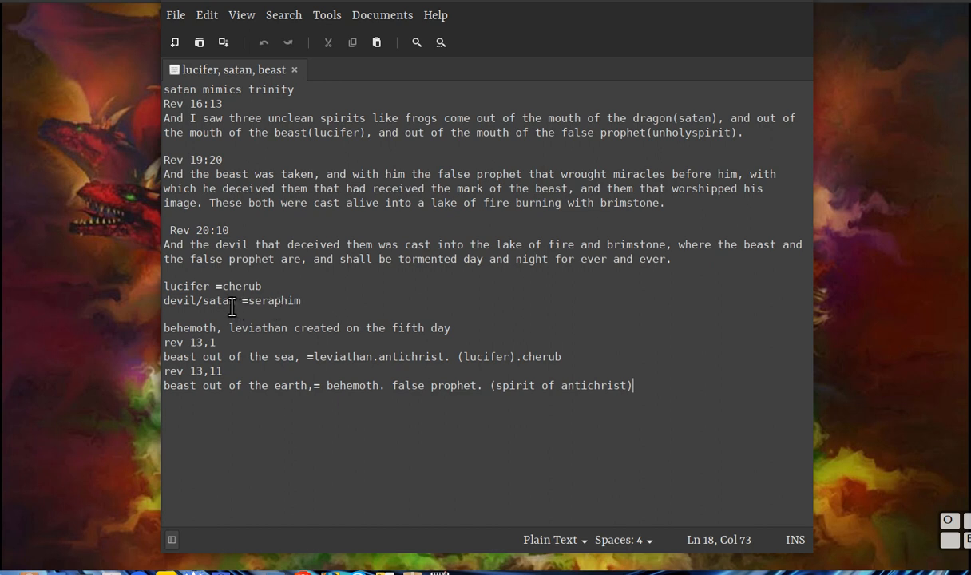
mouse_move(390, 302)
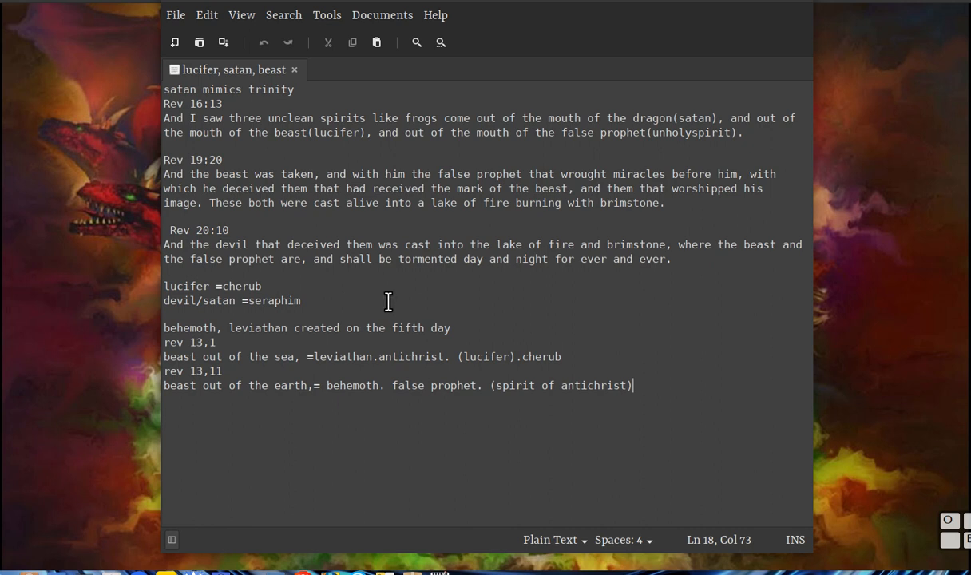
mouse_move(262, 320)
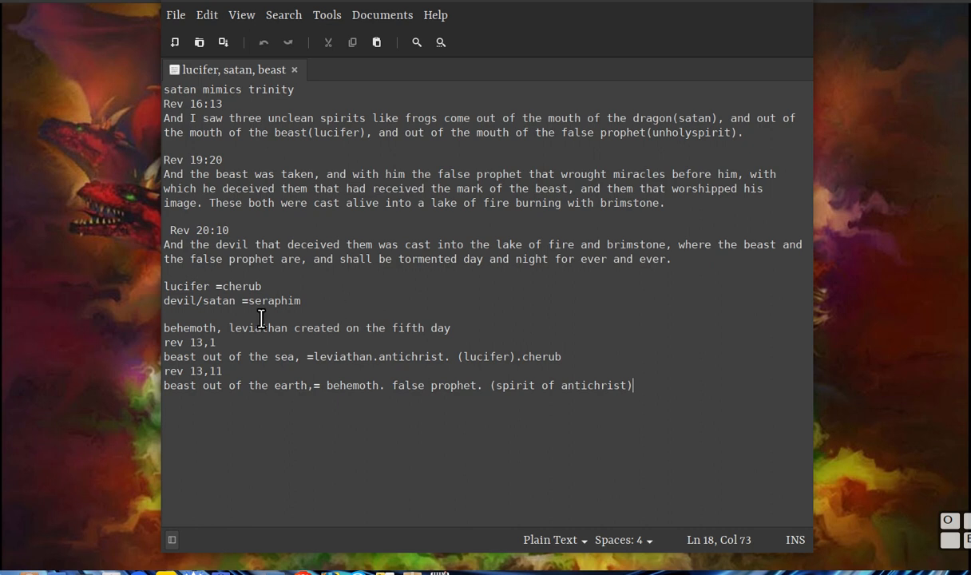
mouse_move(248, 313)
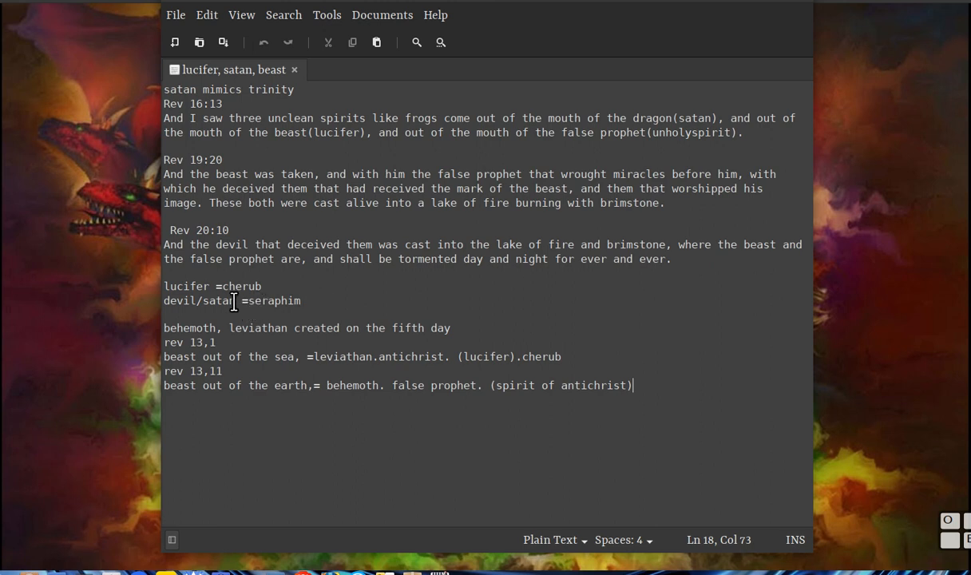
mouse_move(575, 356)
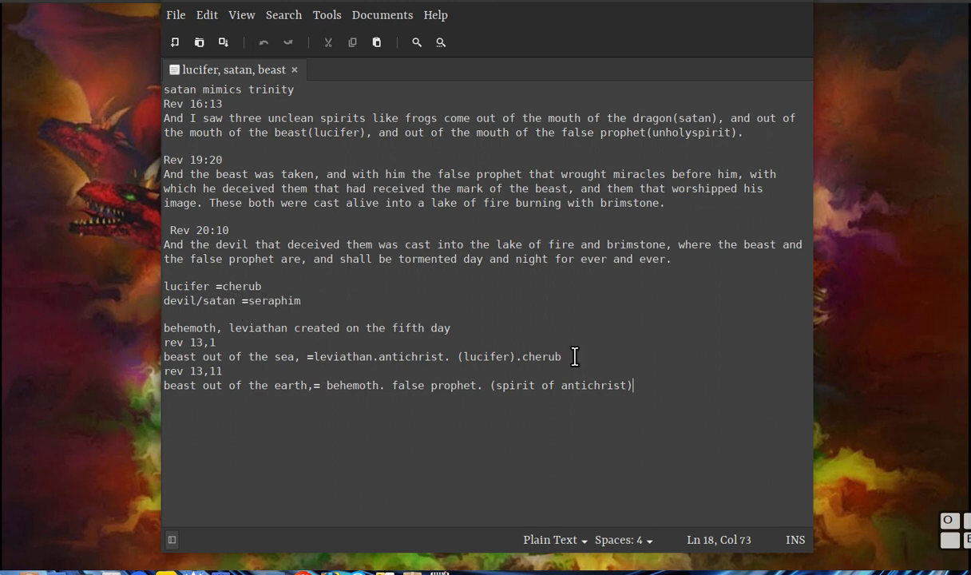
mouse_move(313, 347)
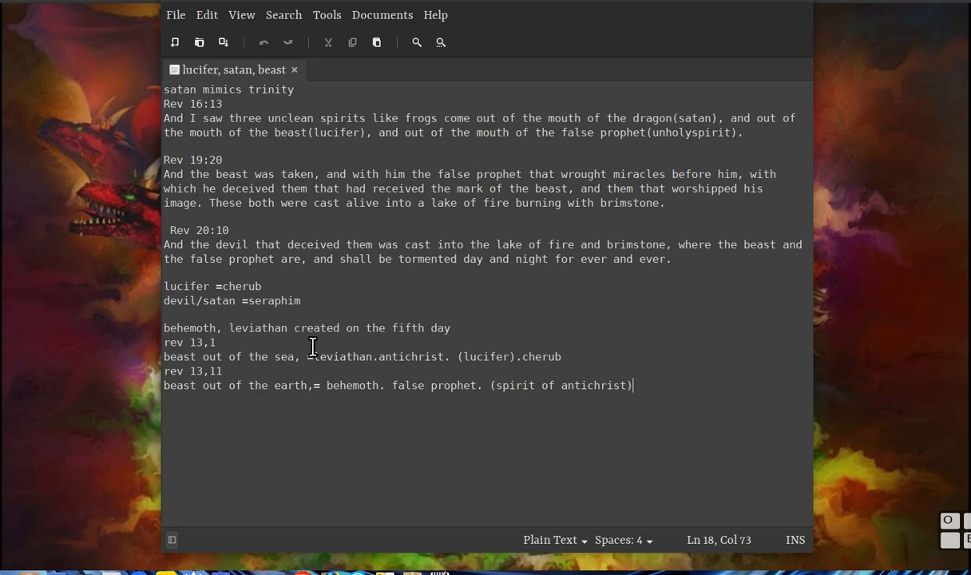
mouse_move(302, 327)
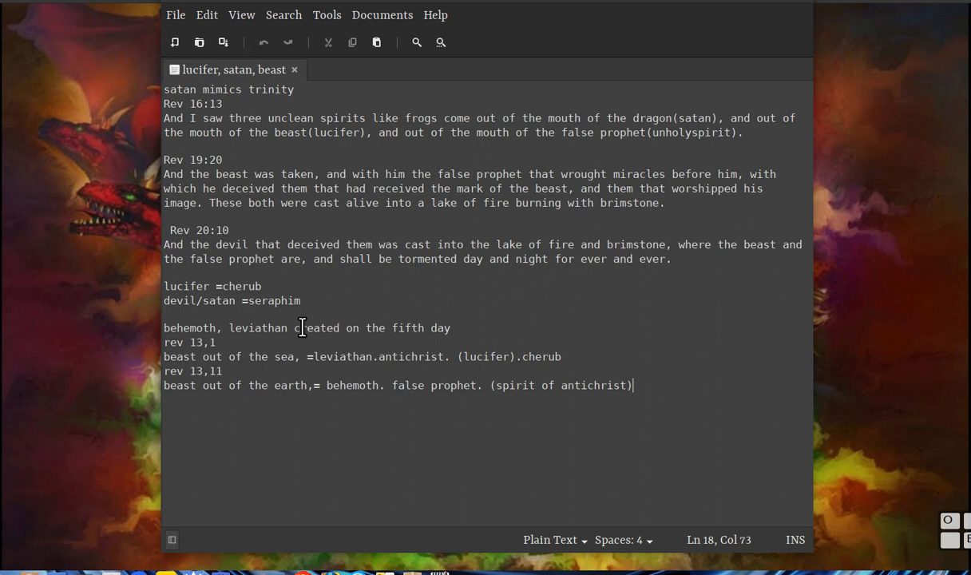
mouse_move(533, 354)
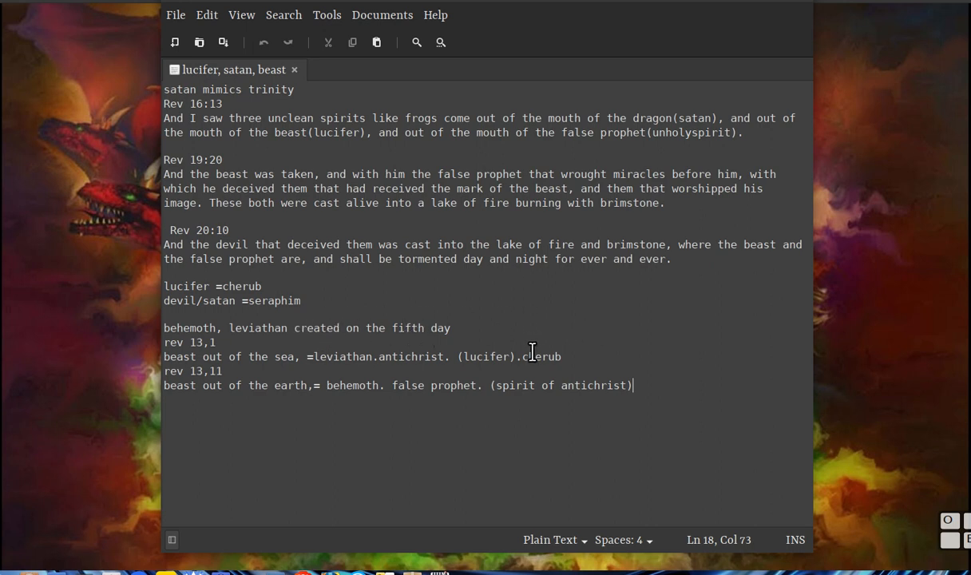
mouse_move(763, 10)
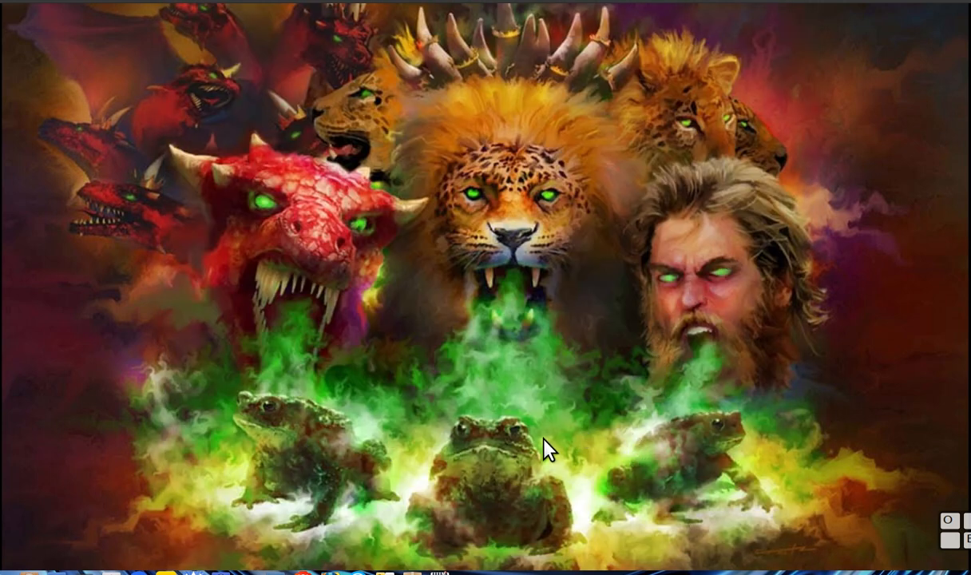
mouse_move(570, 397)
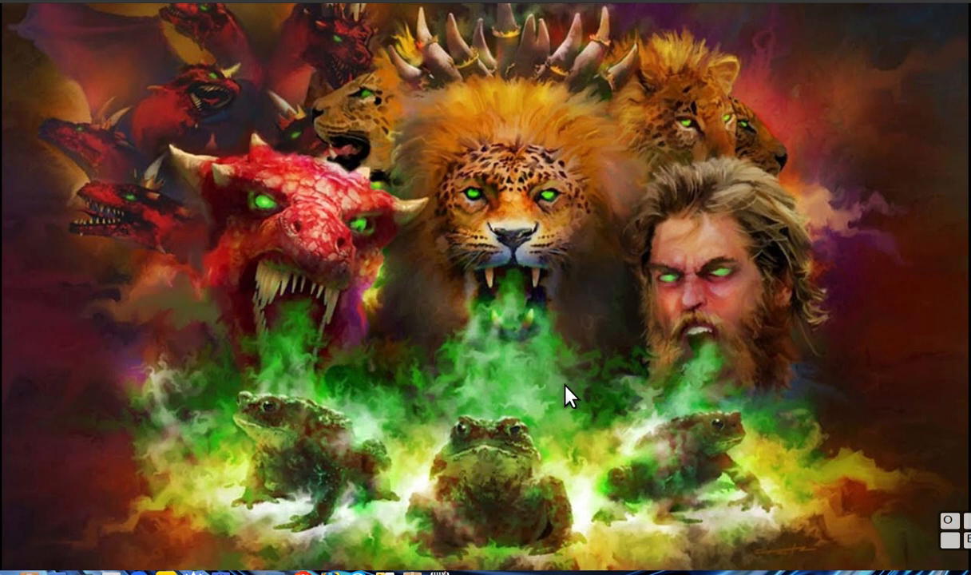
mouse_move(455, 485)
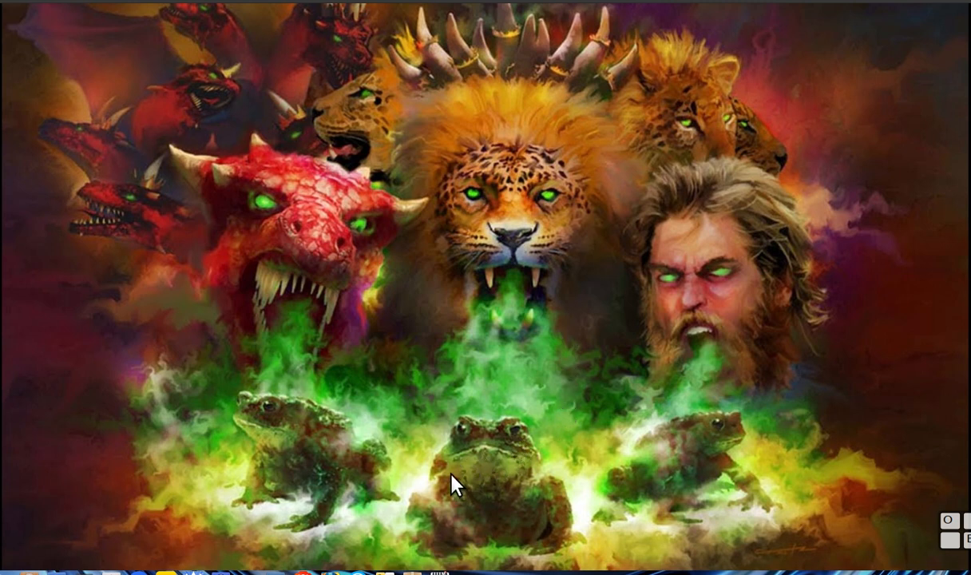